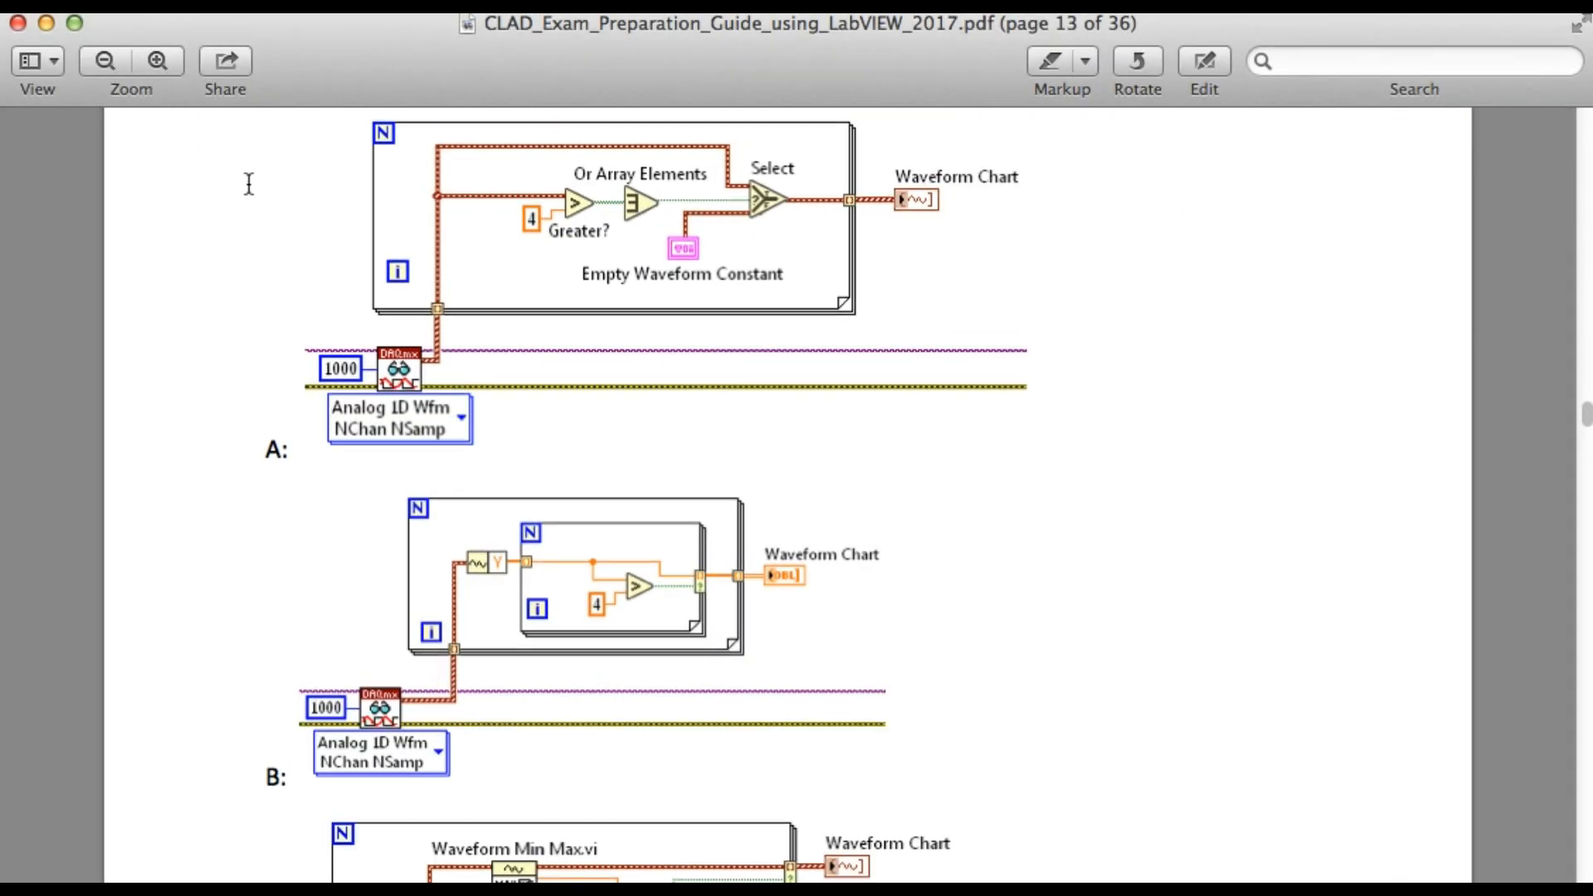
Scroll so the Q7 heading on page 13 shows with its first diagram and options A and B.
scroll("up", 3)
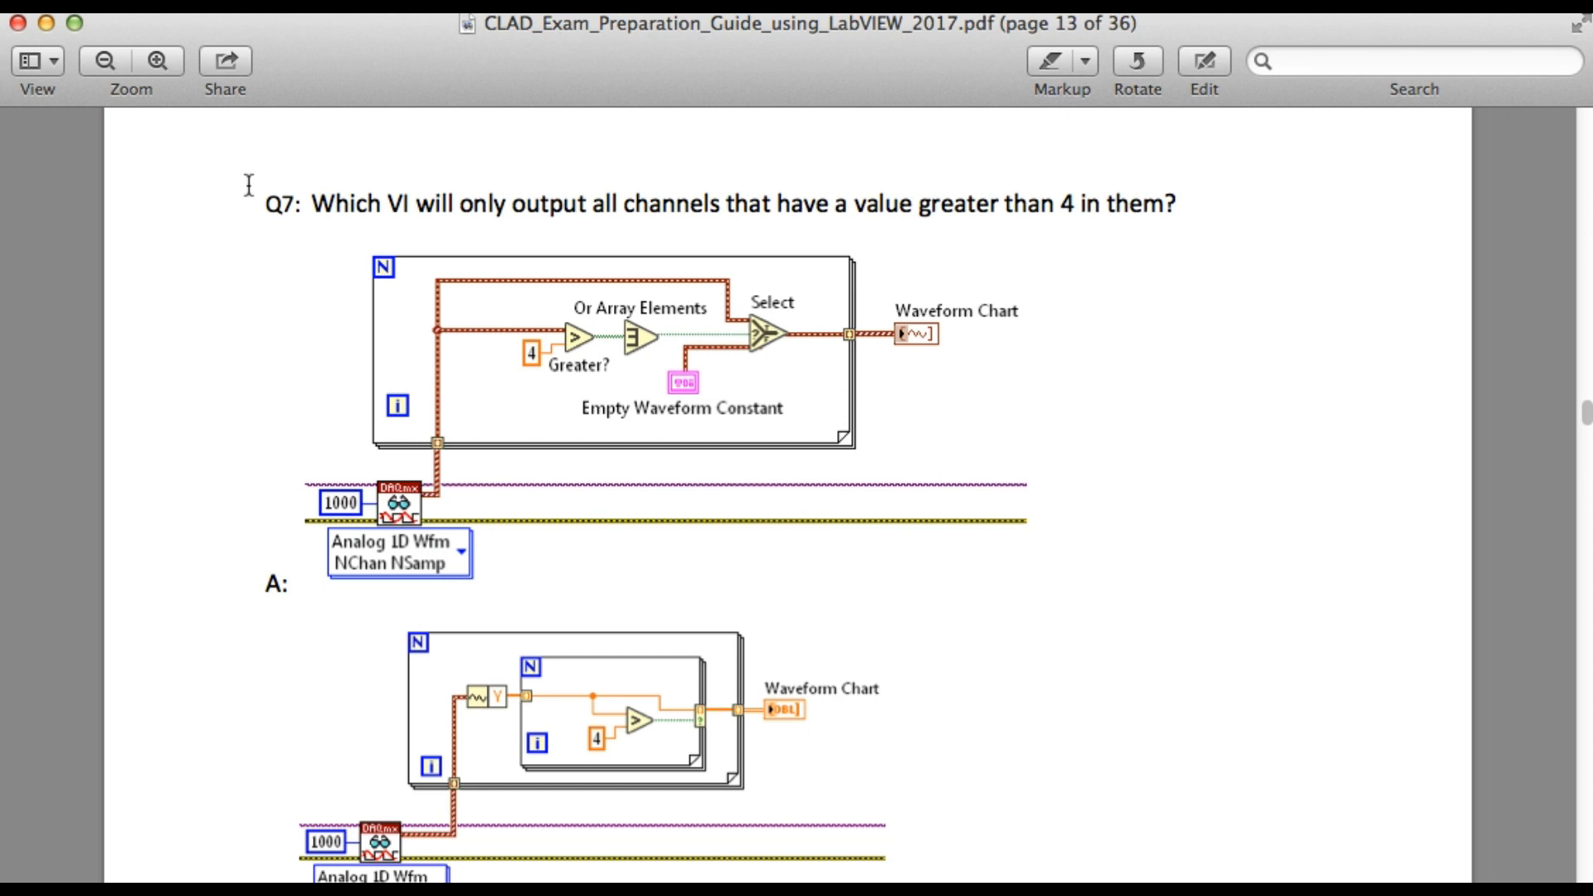
mouse_move(229, 148)
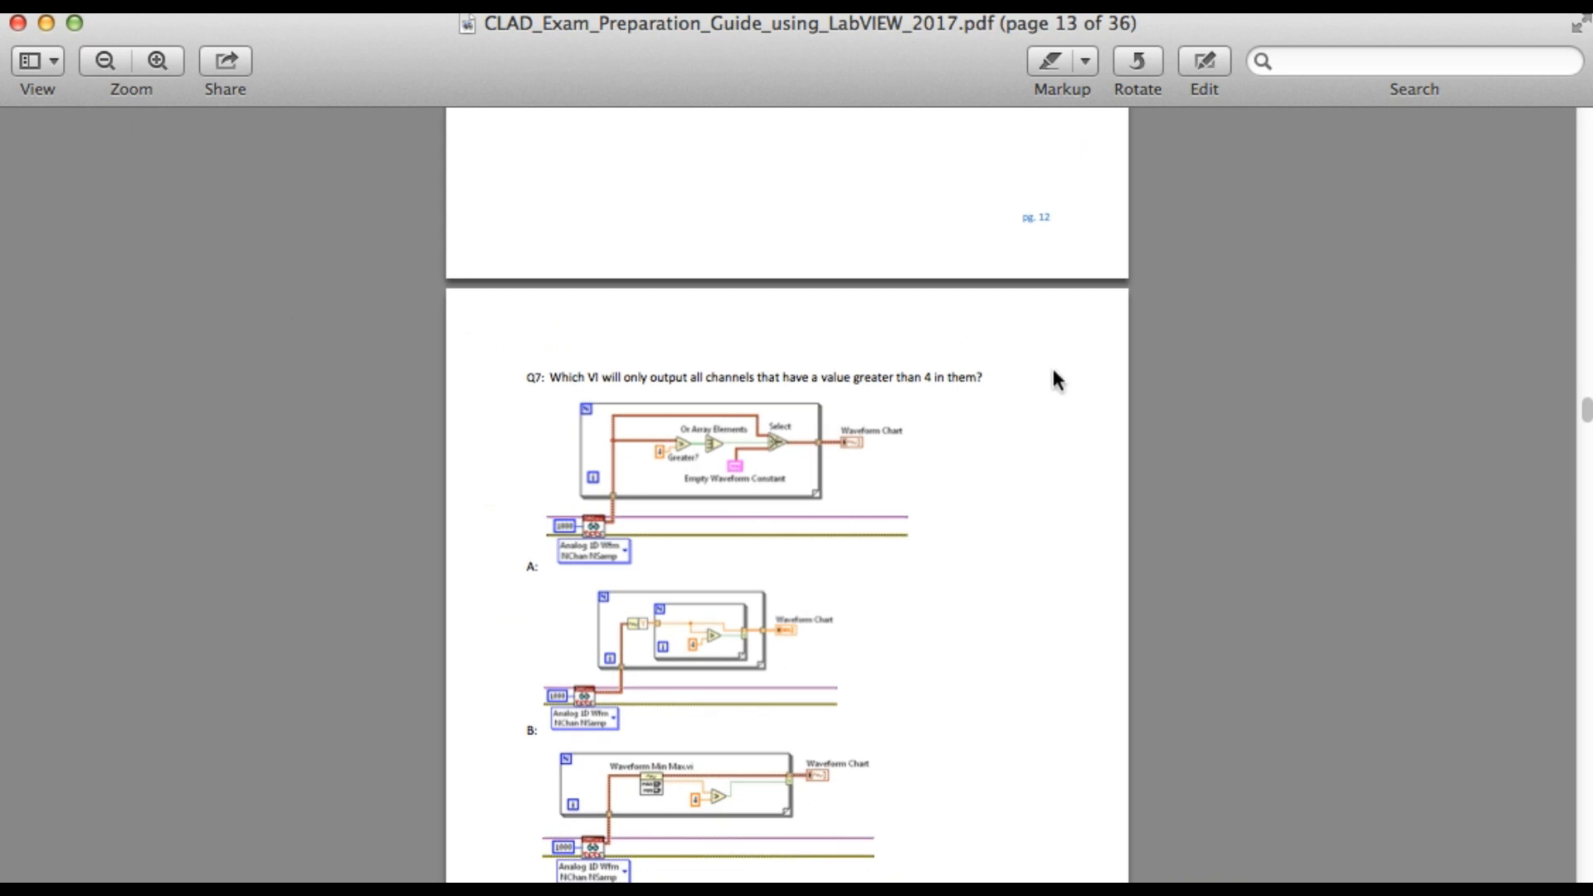
Scroll through option diagrams A–D, then zoom back in so options A–C are readable.
scroll("up", 3)
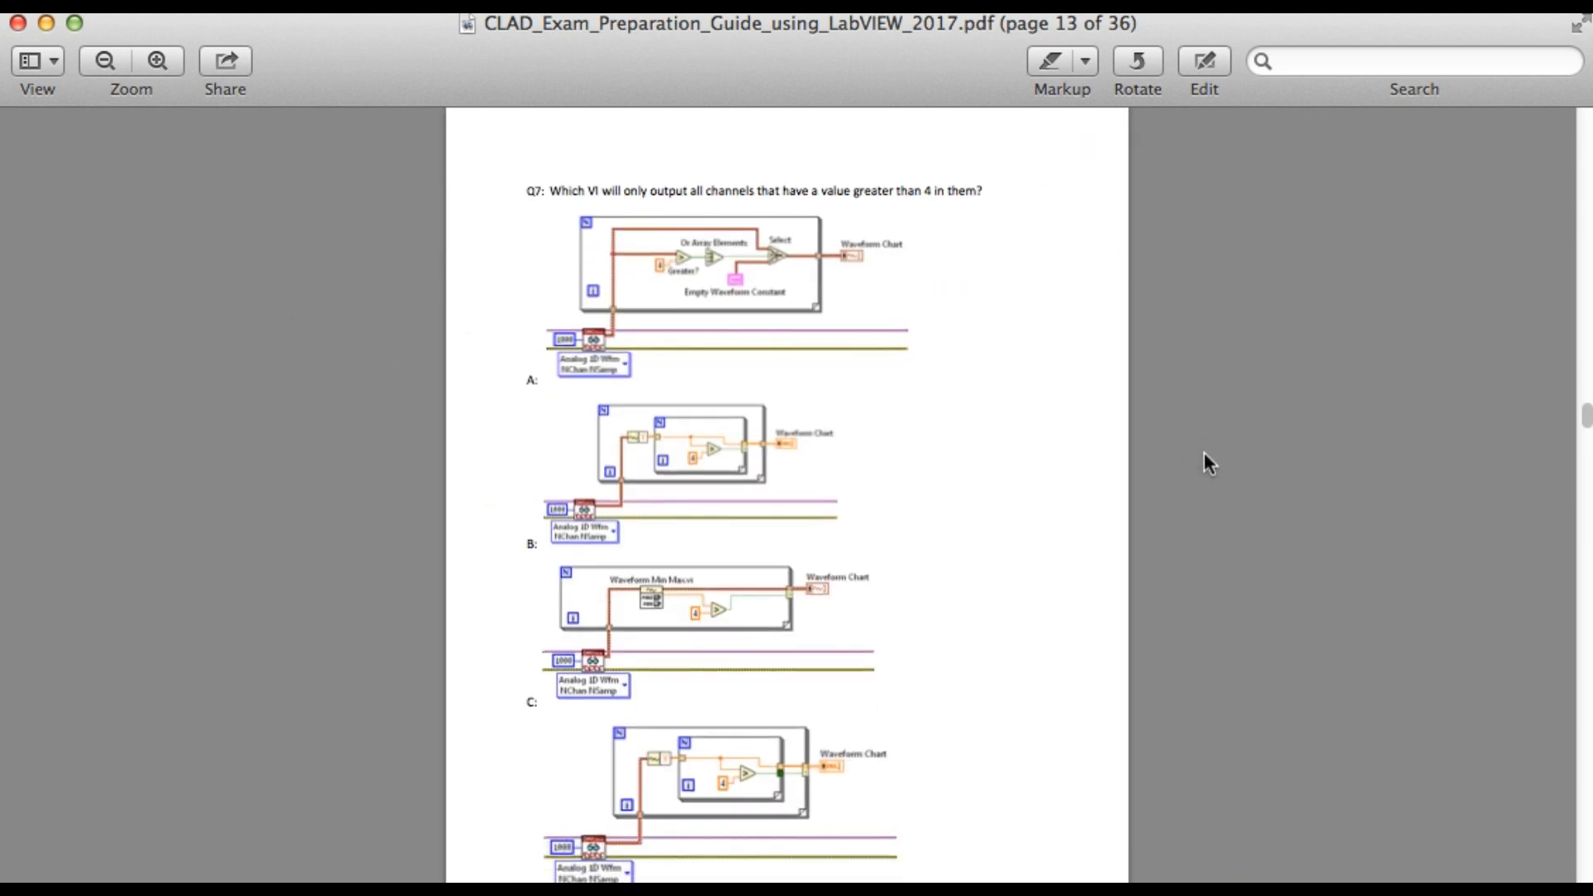
scroll("up", 3)
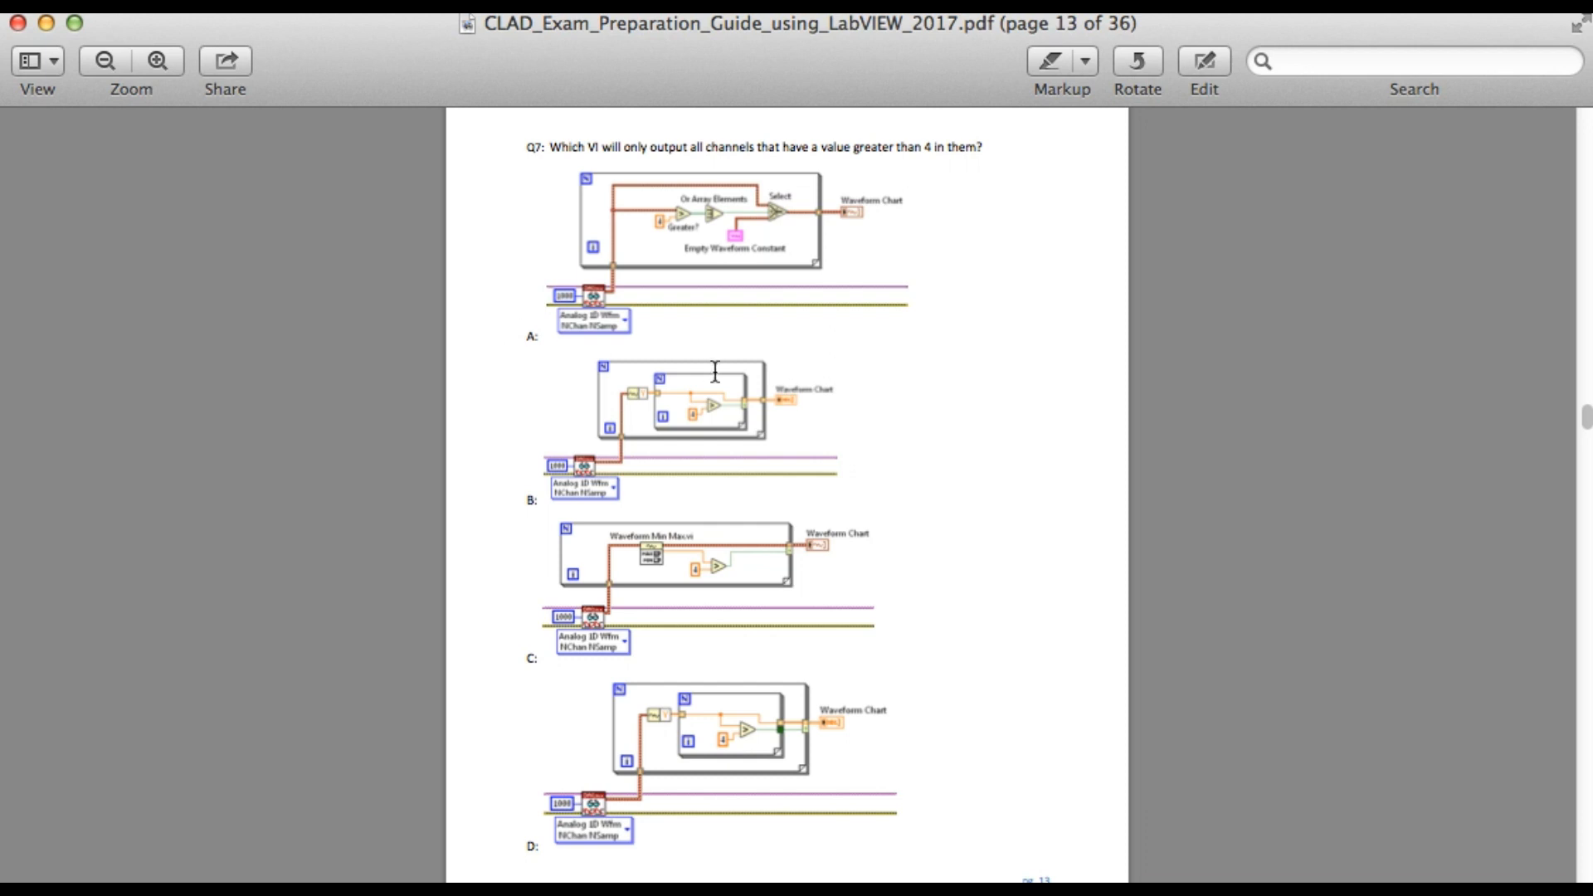
left_click(1137, 61)
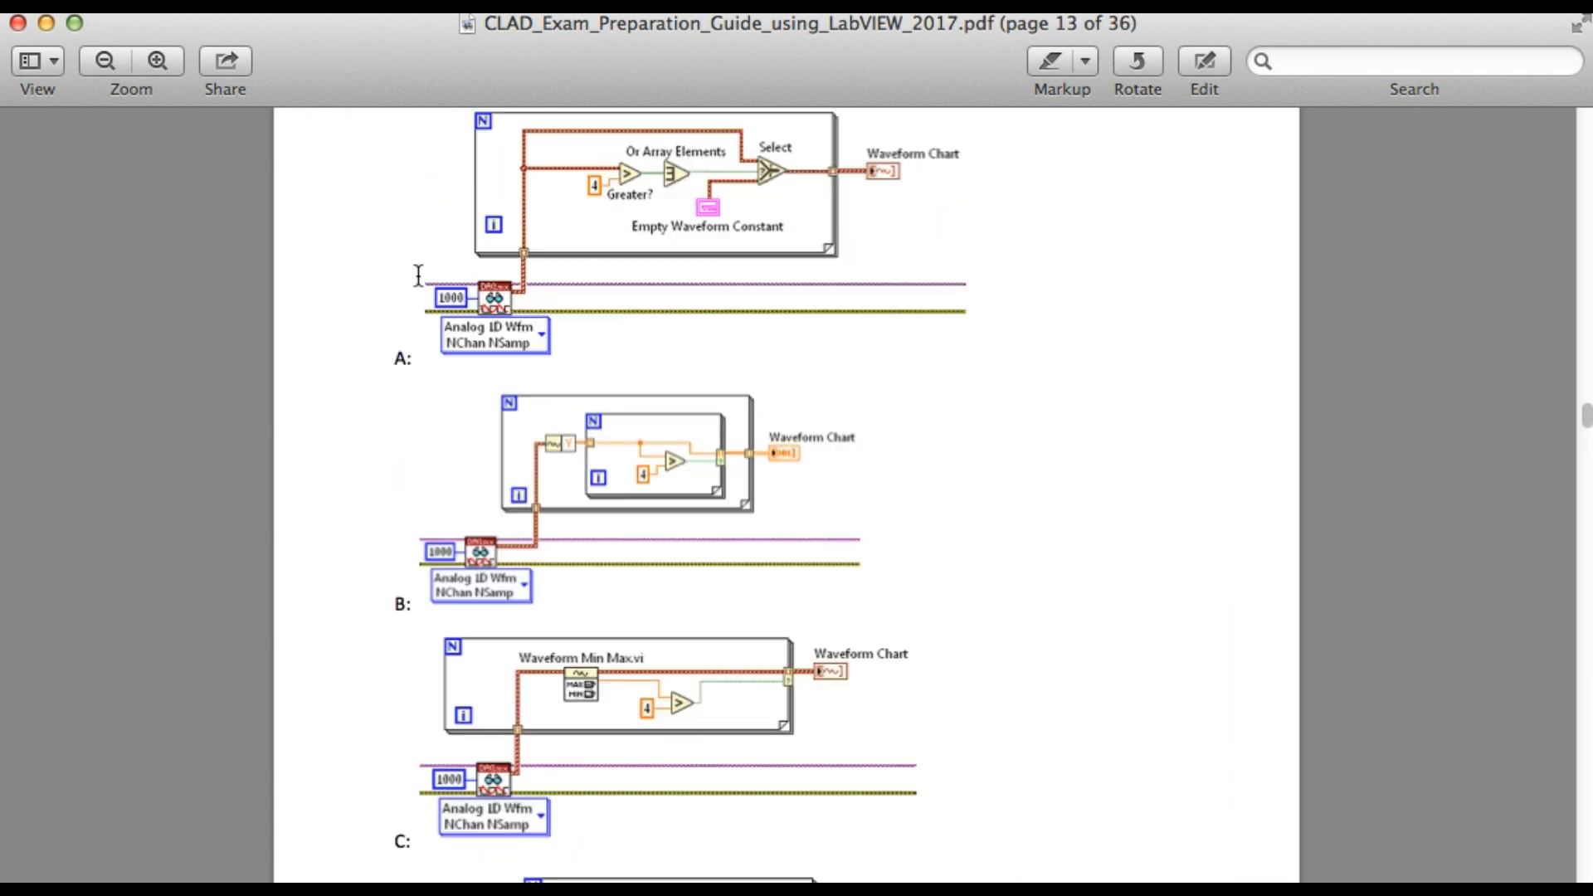
Scroll down to option D at the larger size, then back up to the Q7 heading.
scroll("up", 3)
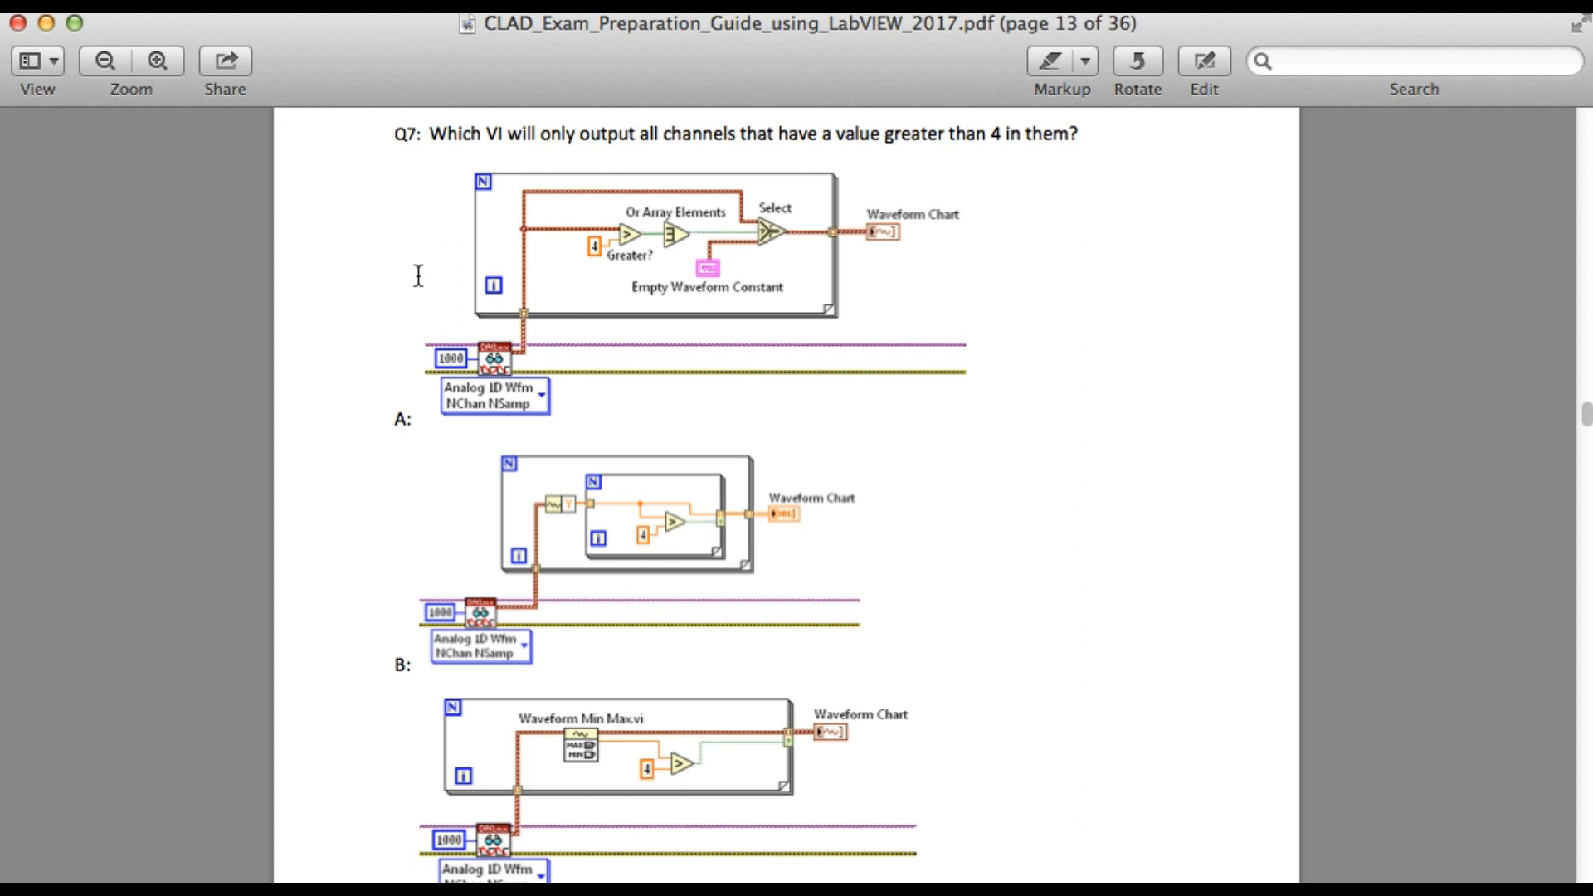
scroll("down", 3)
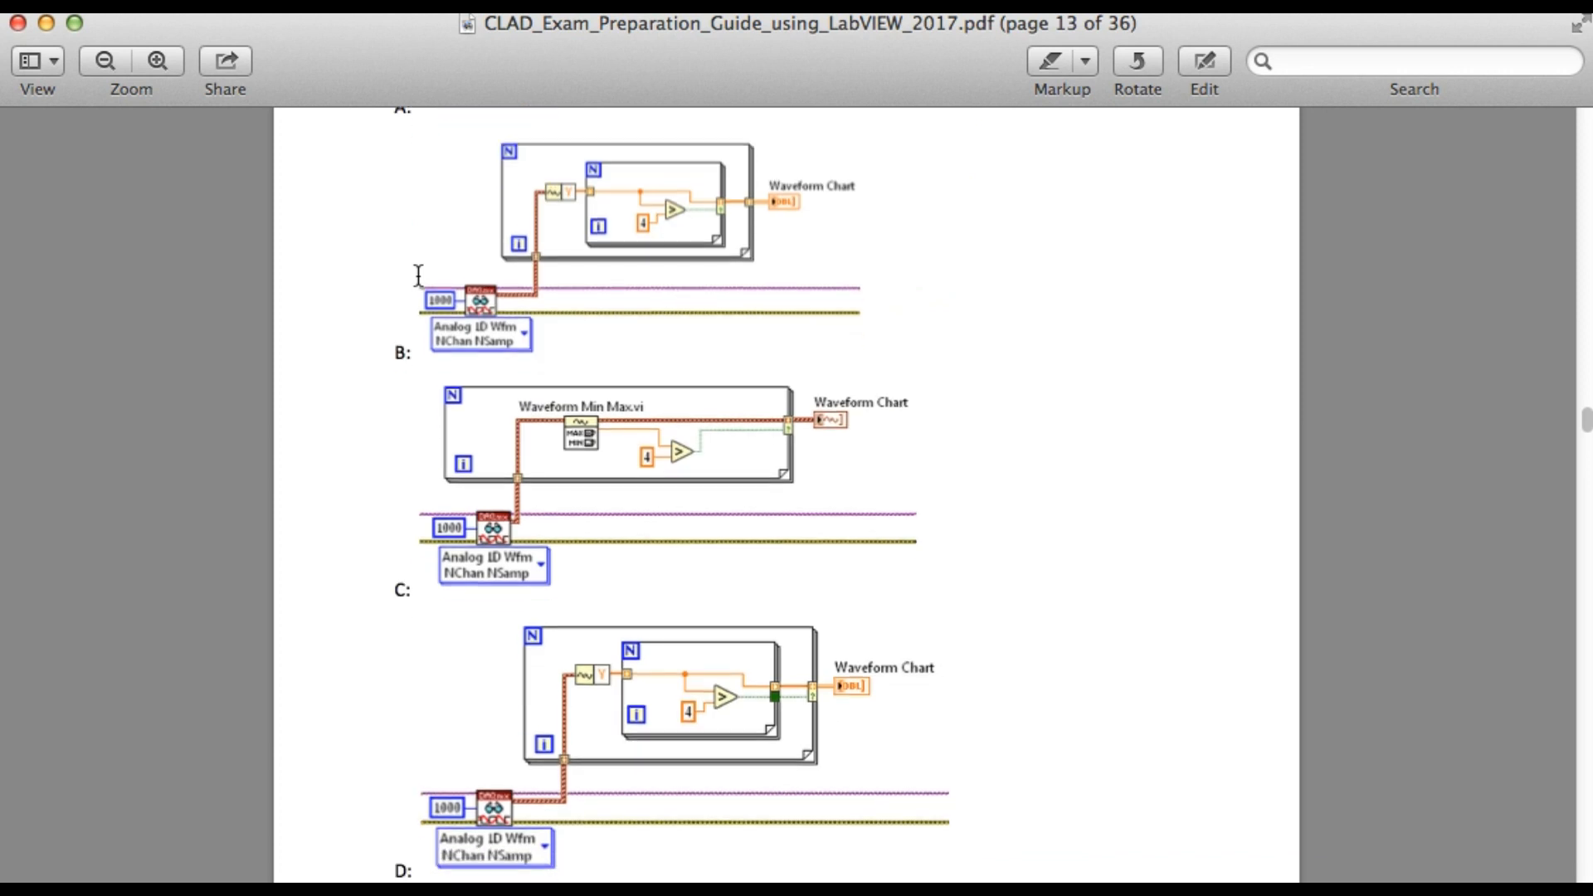
scroll("up", 3)
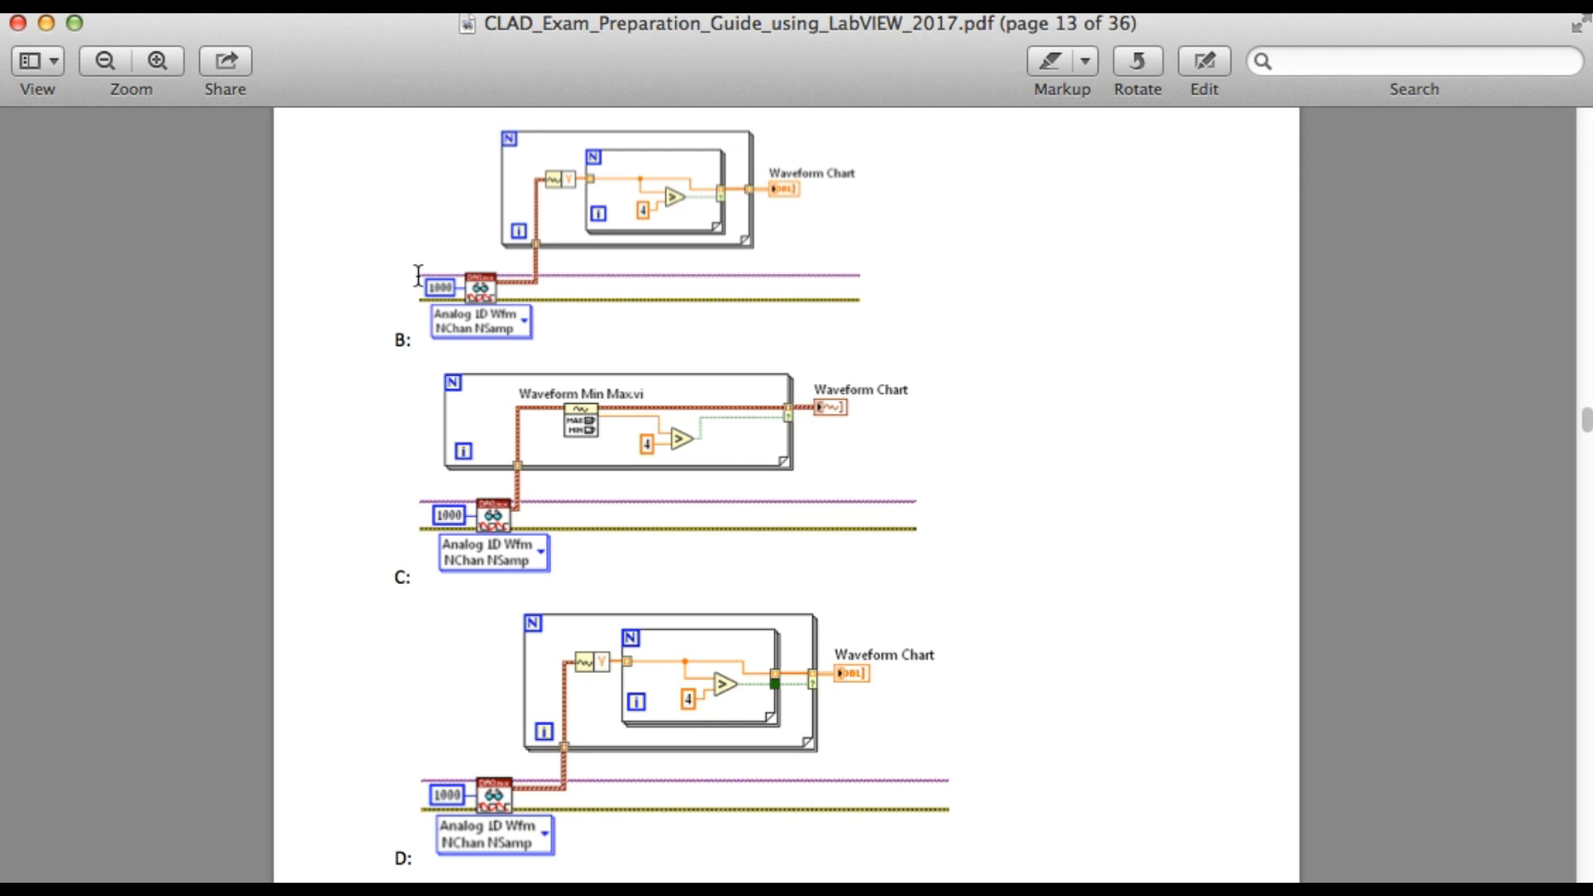
scroll("up", 3)
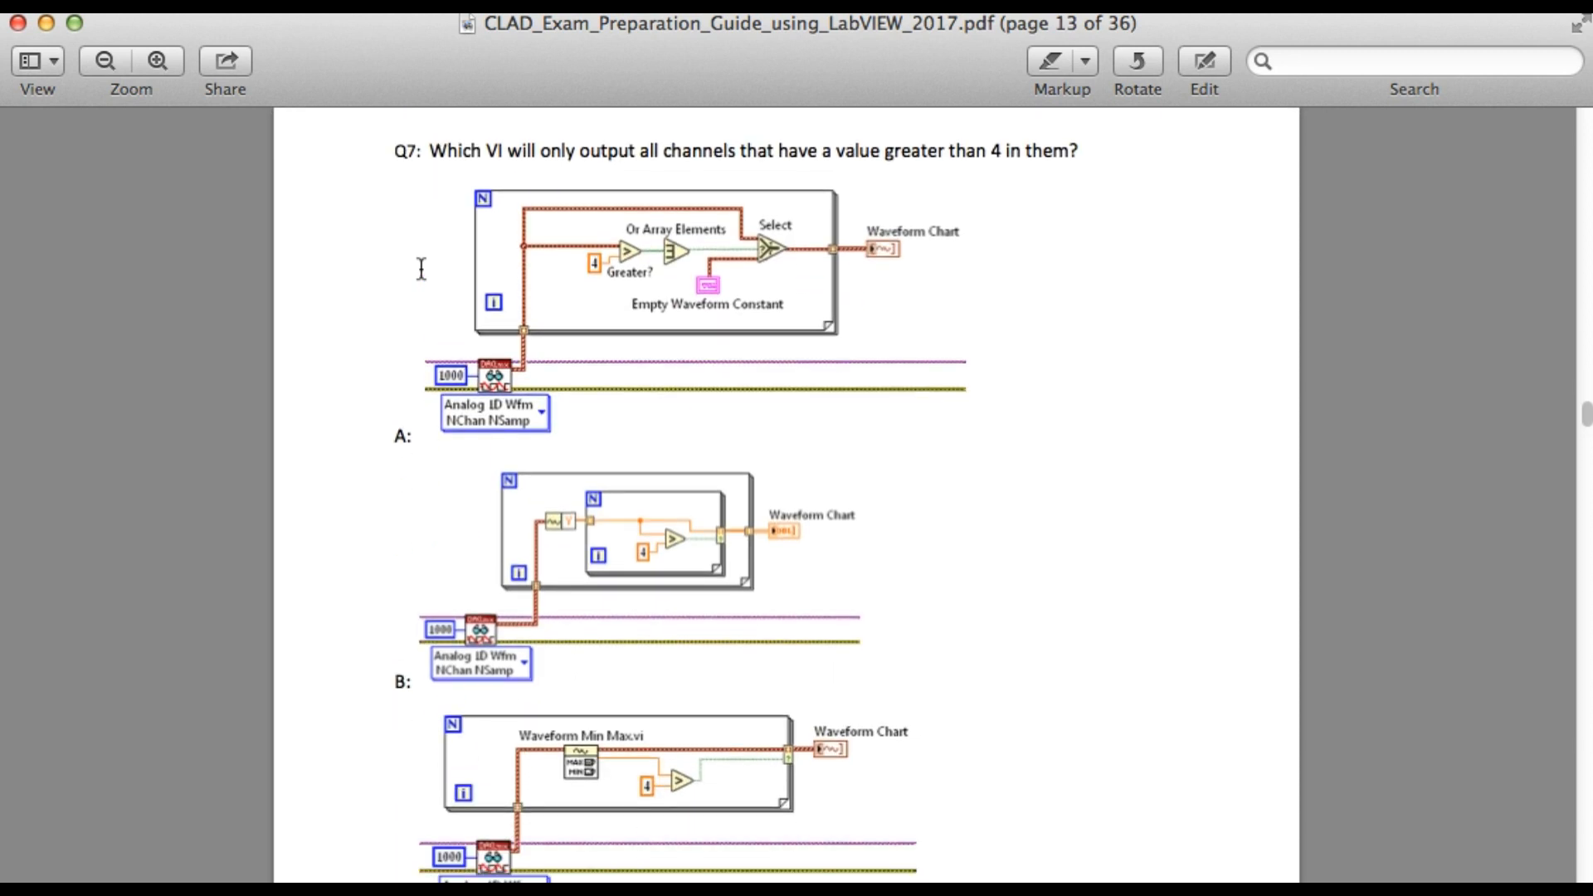
mouse_move(821, 250)
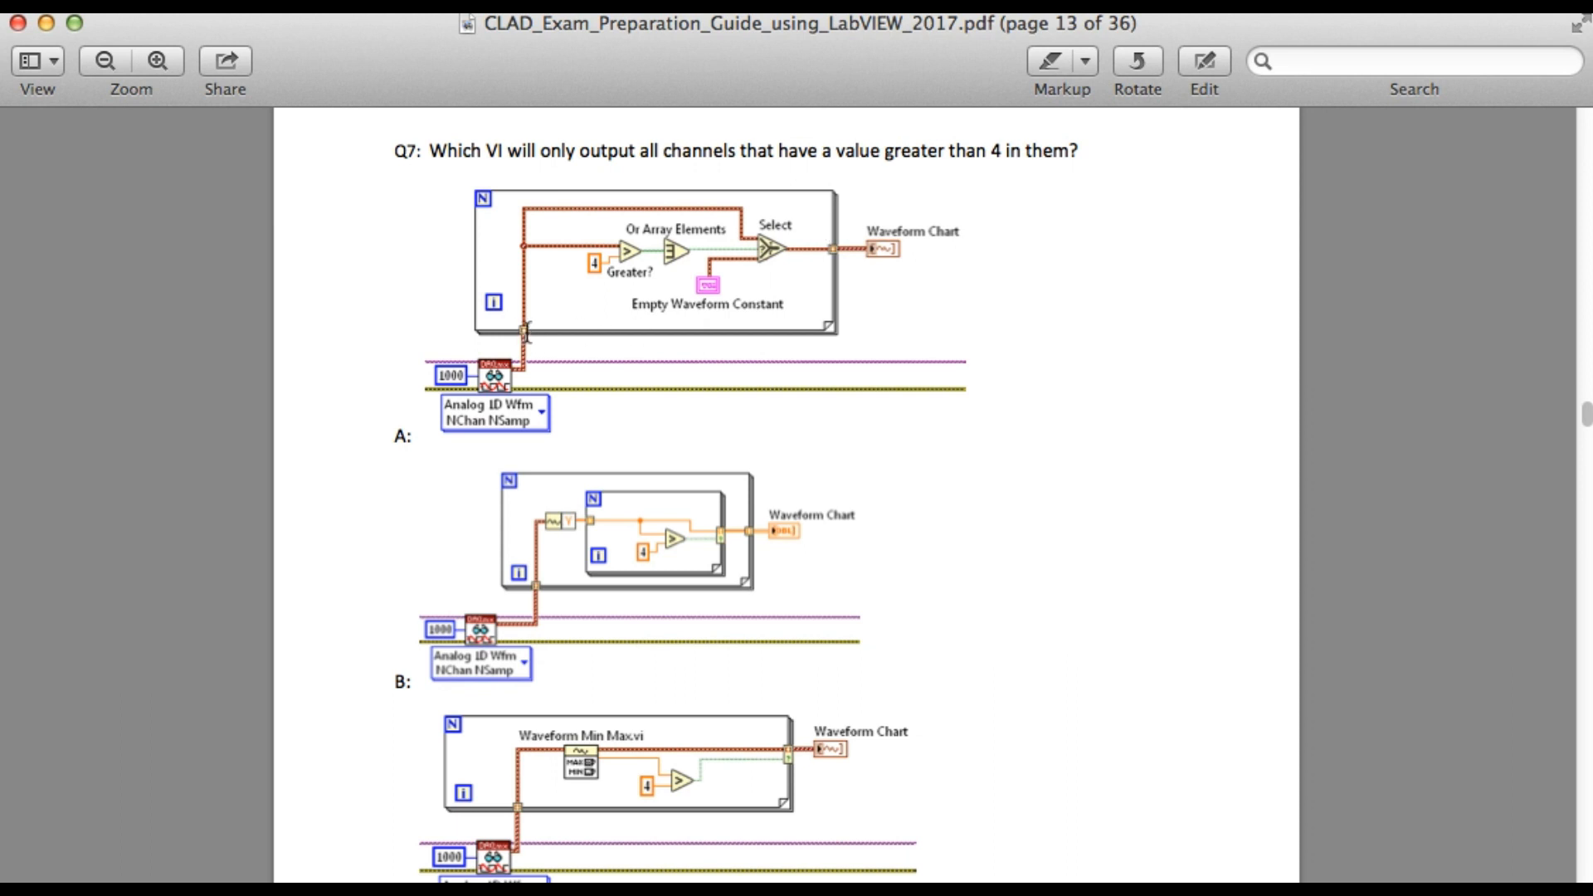
mouse_move(839, 259)
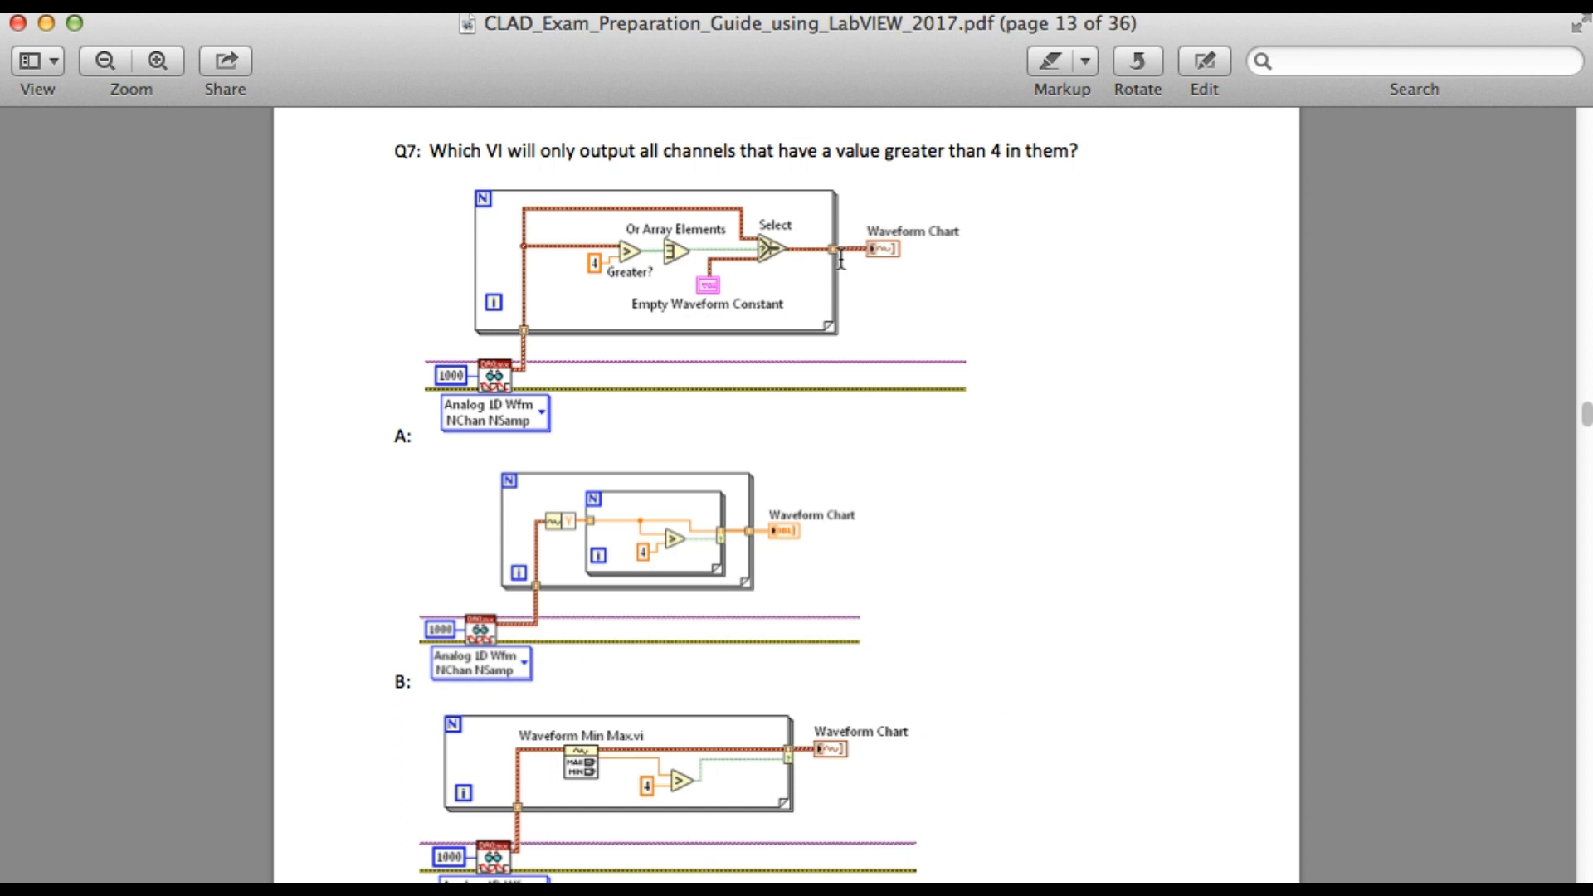
mouse_move(683, 581)
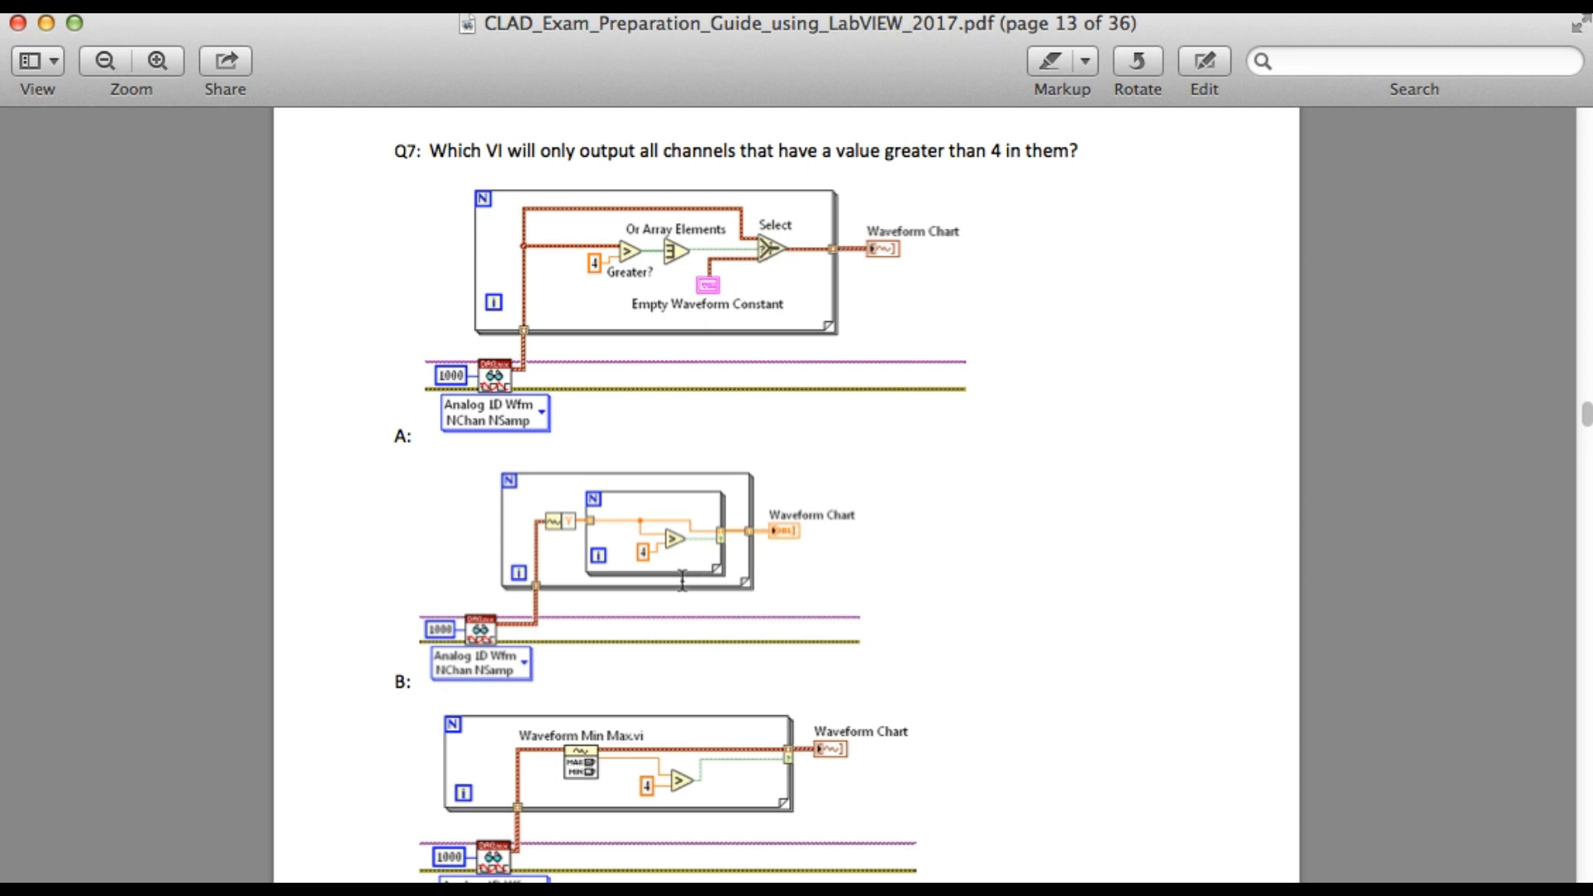
scroll("up", 3)
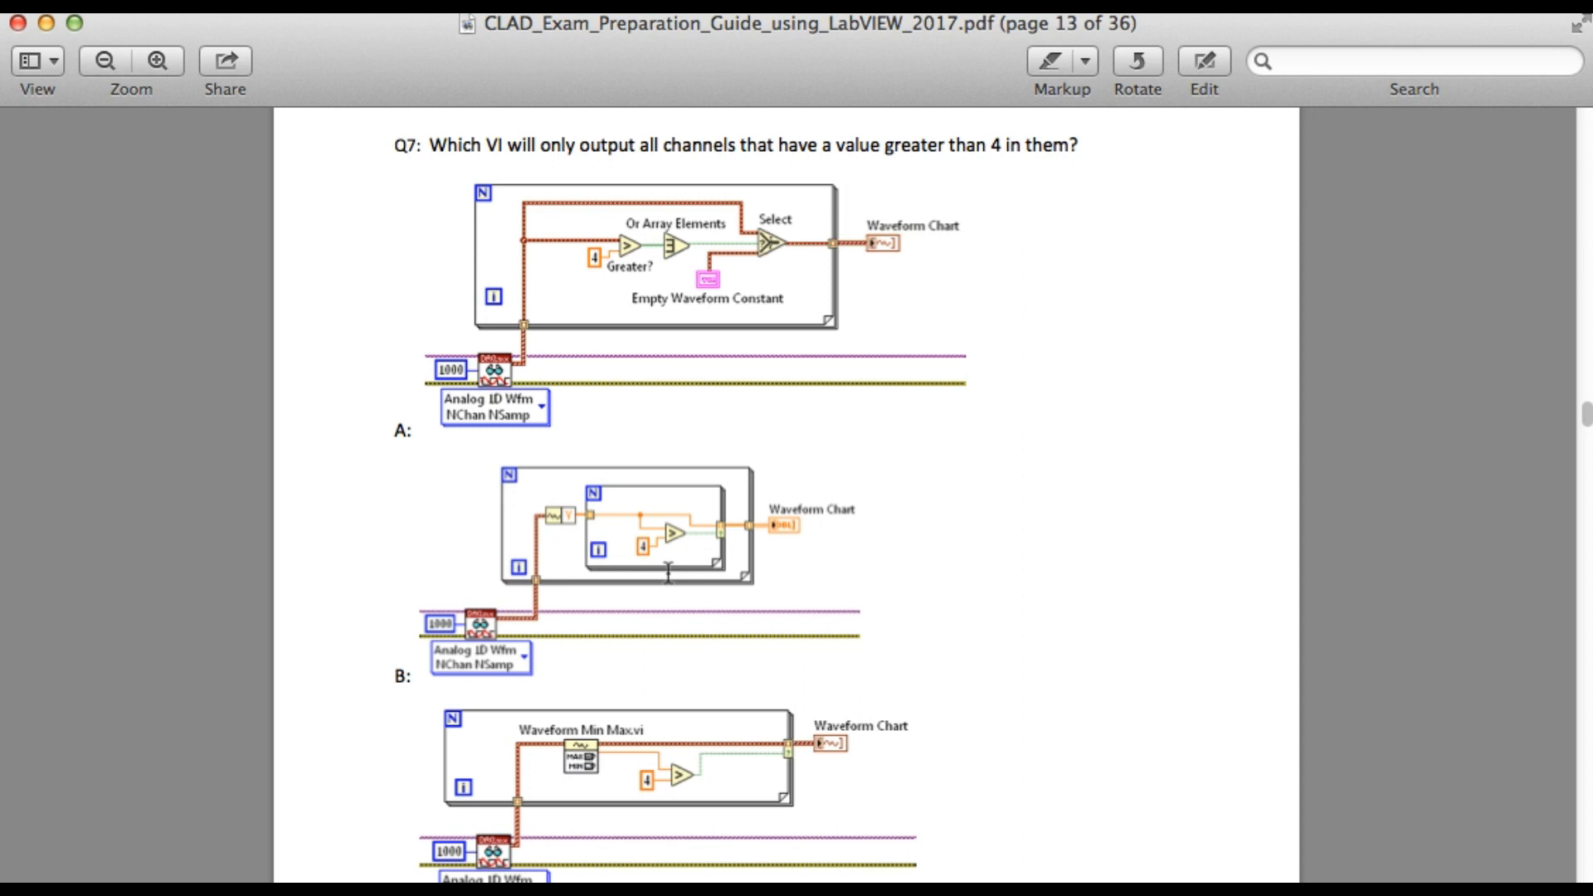
Scroll down until options B, C, D and the page 13 footer are in view.
scroll("down", 3)
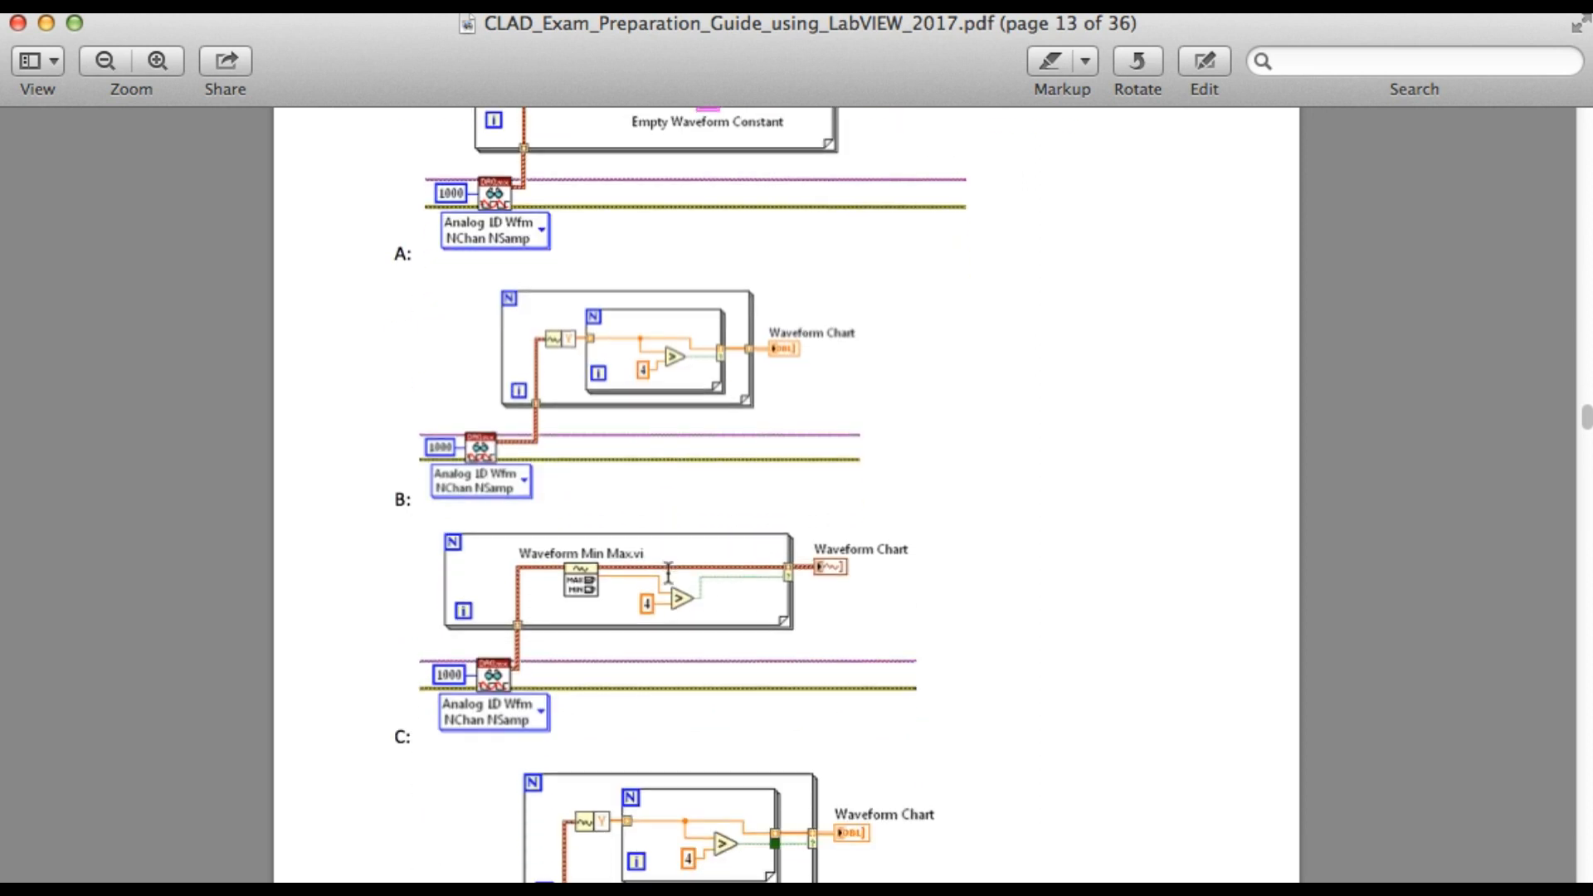
scroll("down", 3)
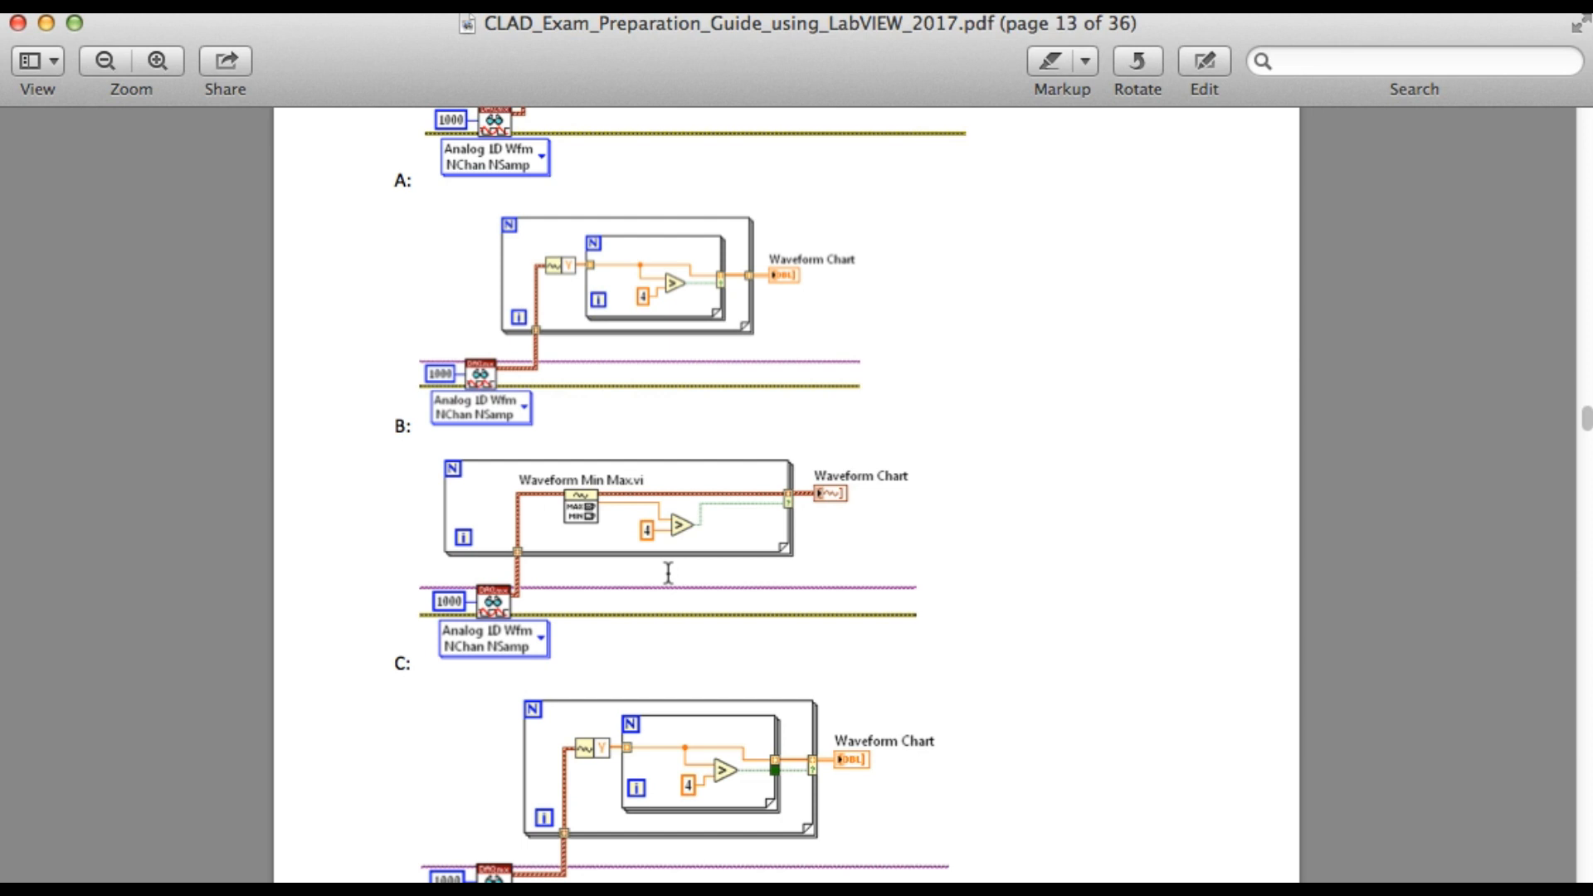
scroll("down", 3)
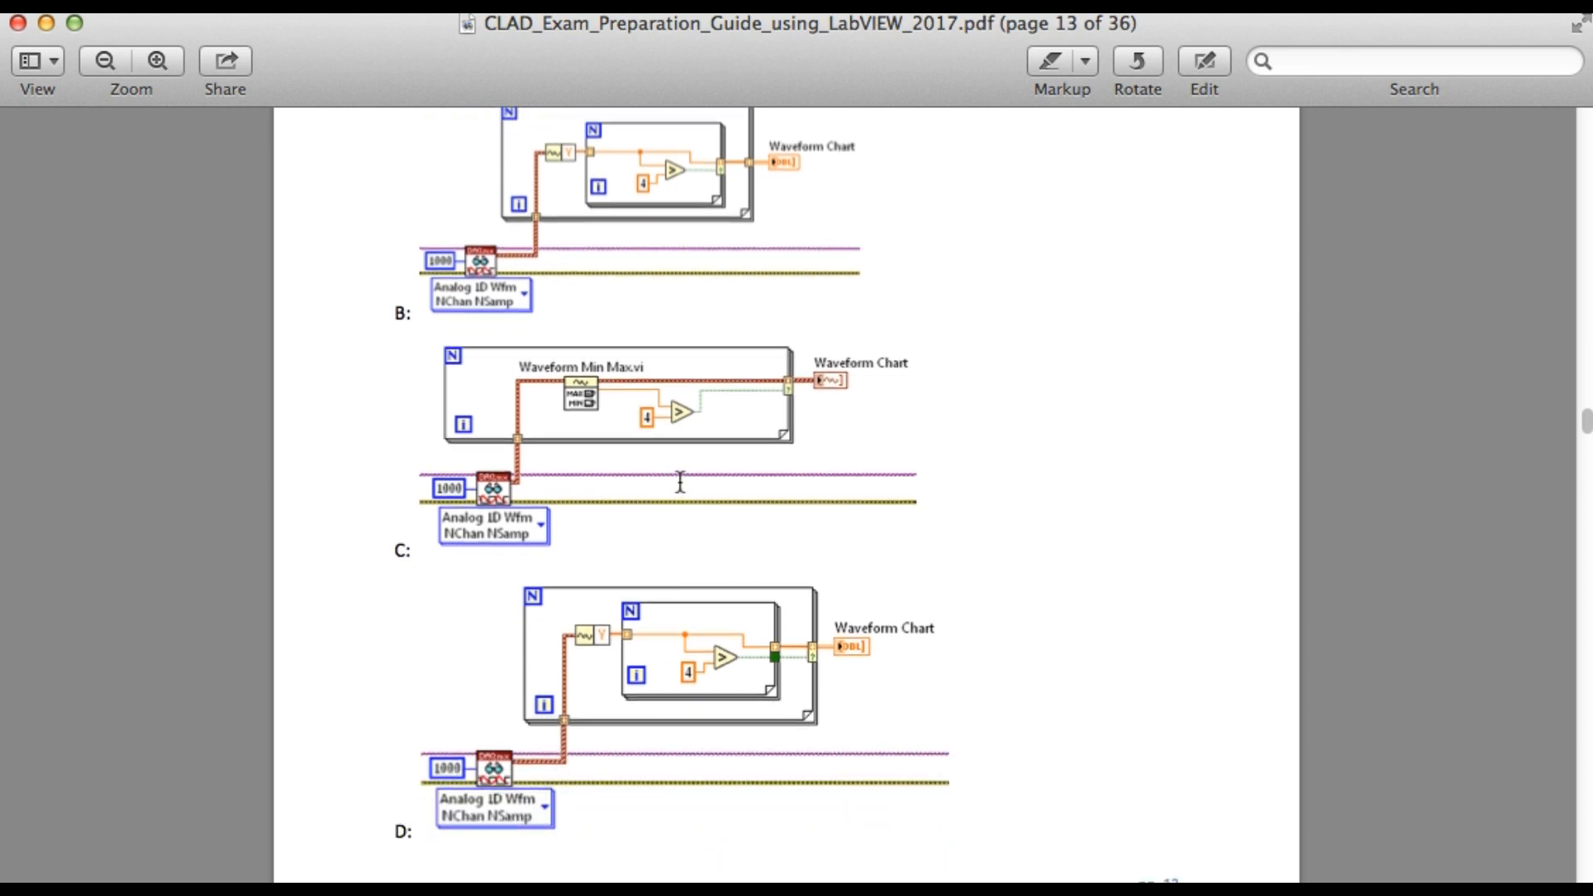
mouse_move(1023, 744)
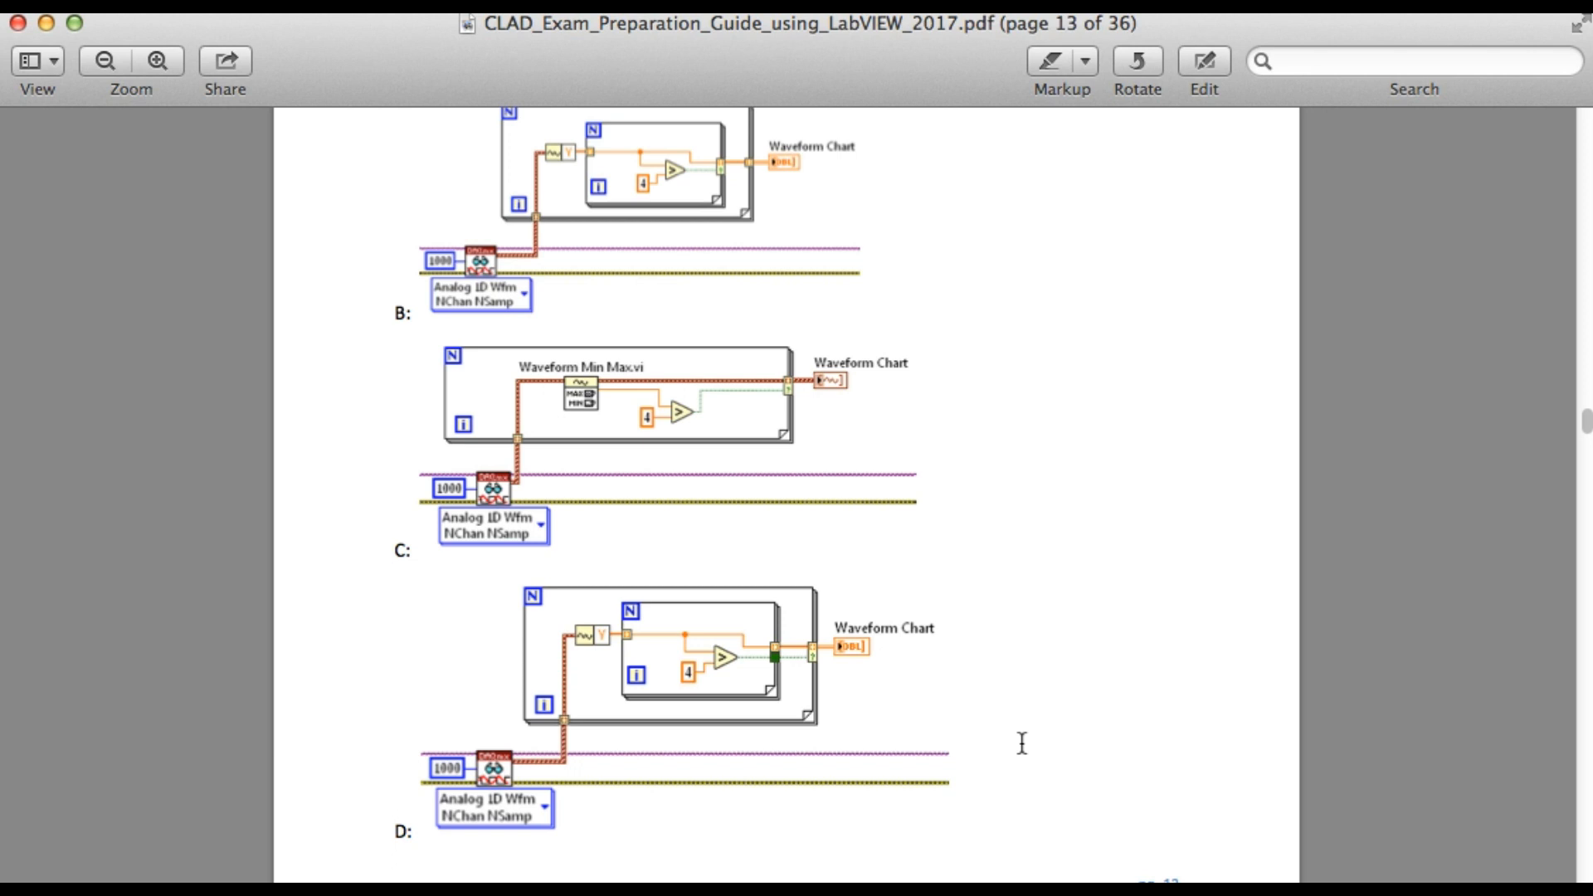
mouse_move(602, 388)
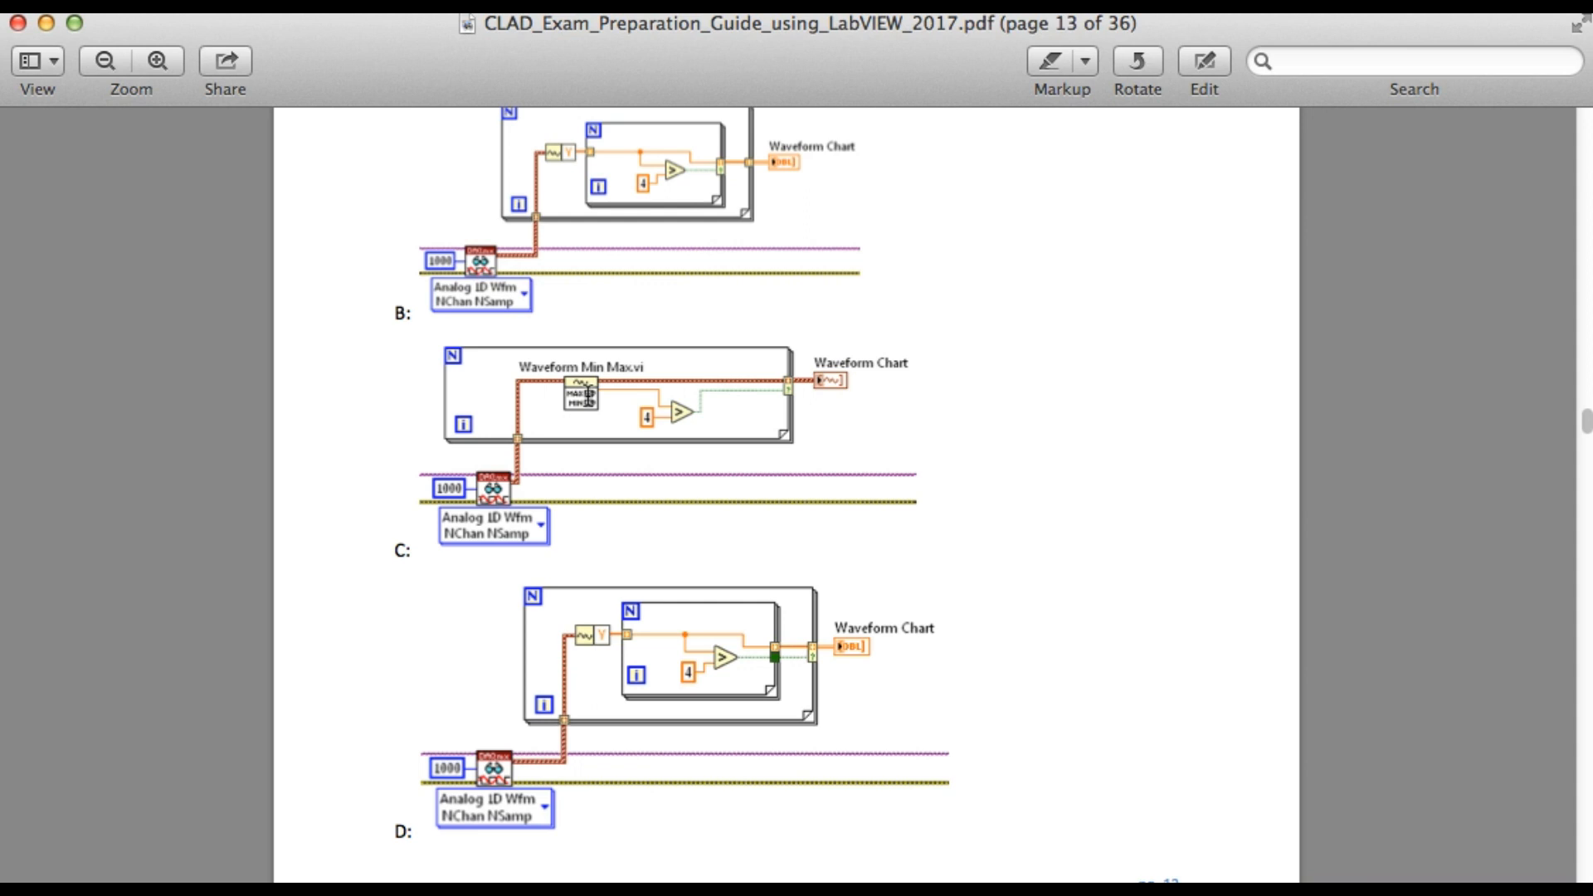
scroll("down", 3)
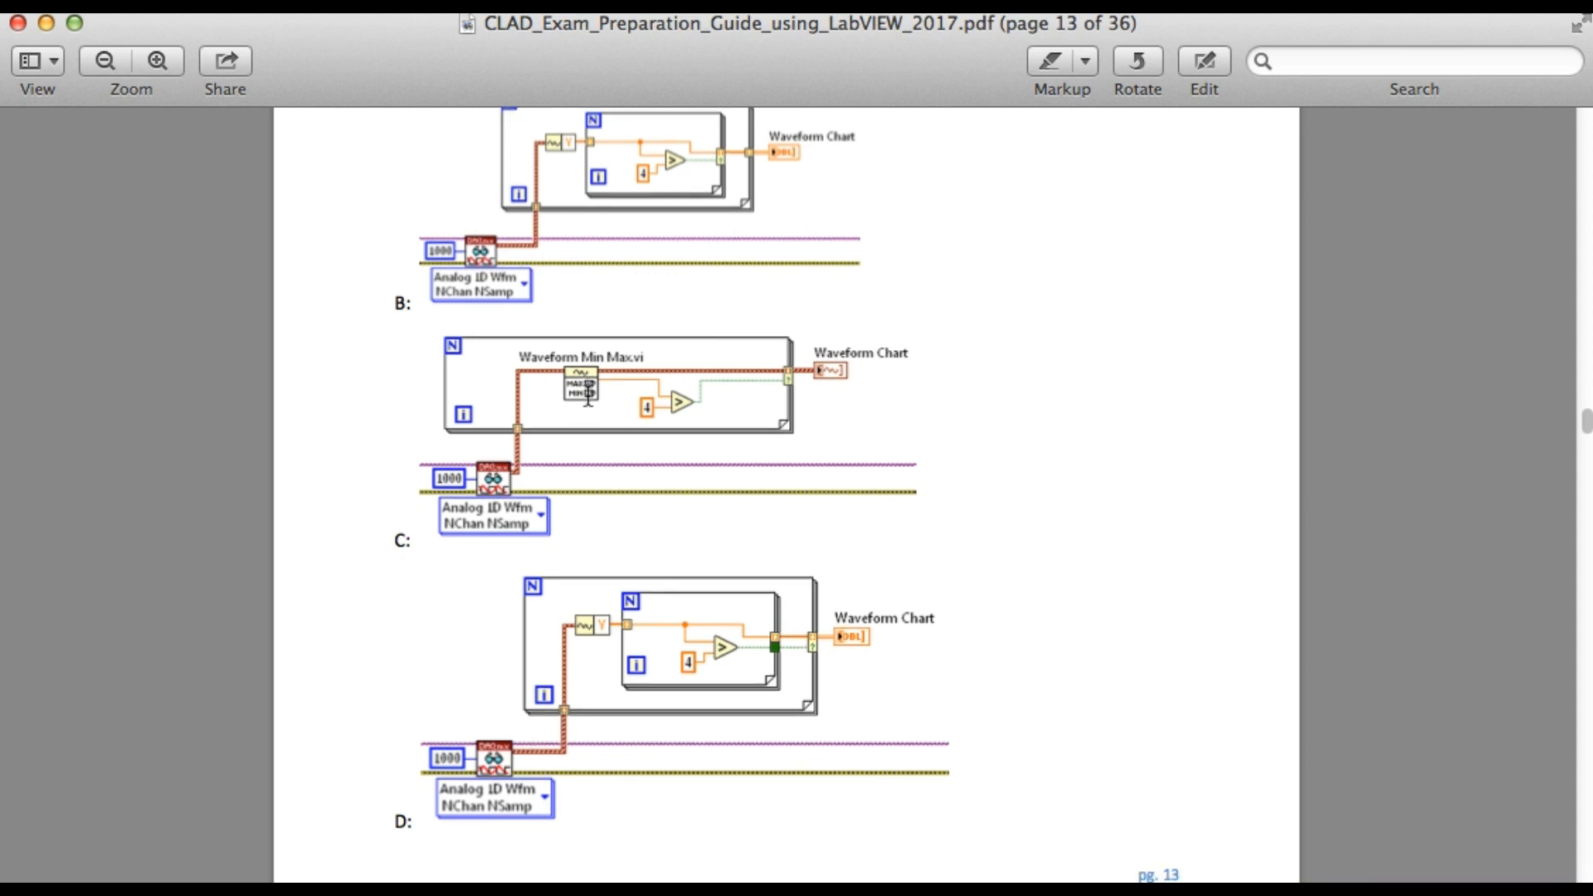
mouse_move(732, 659)
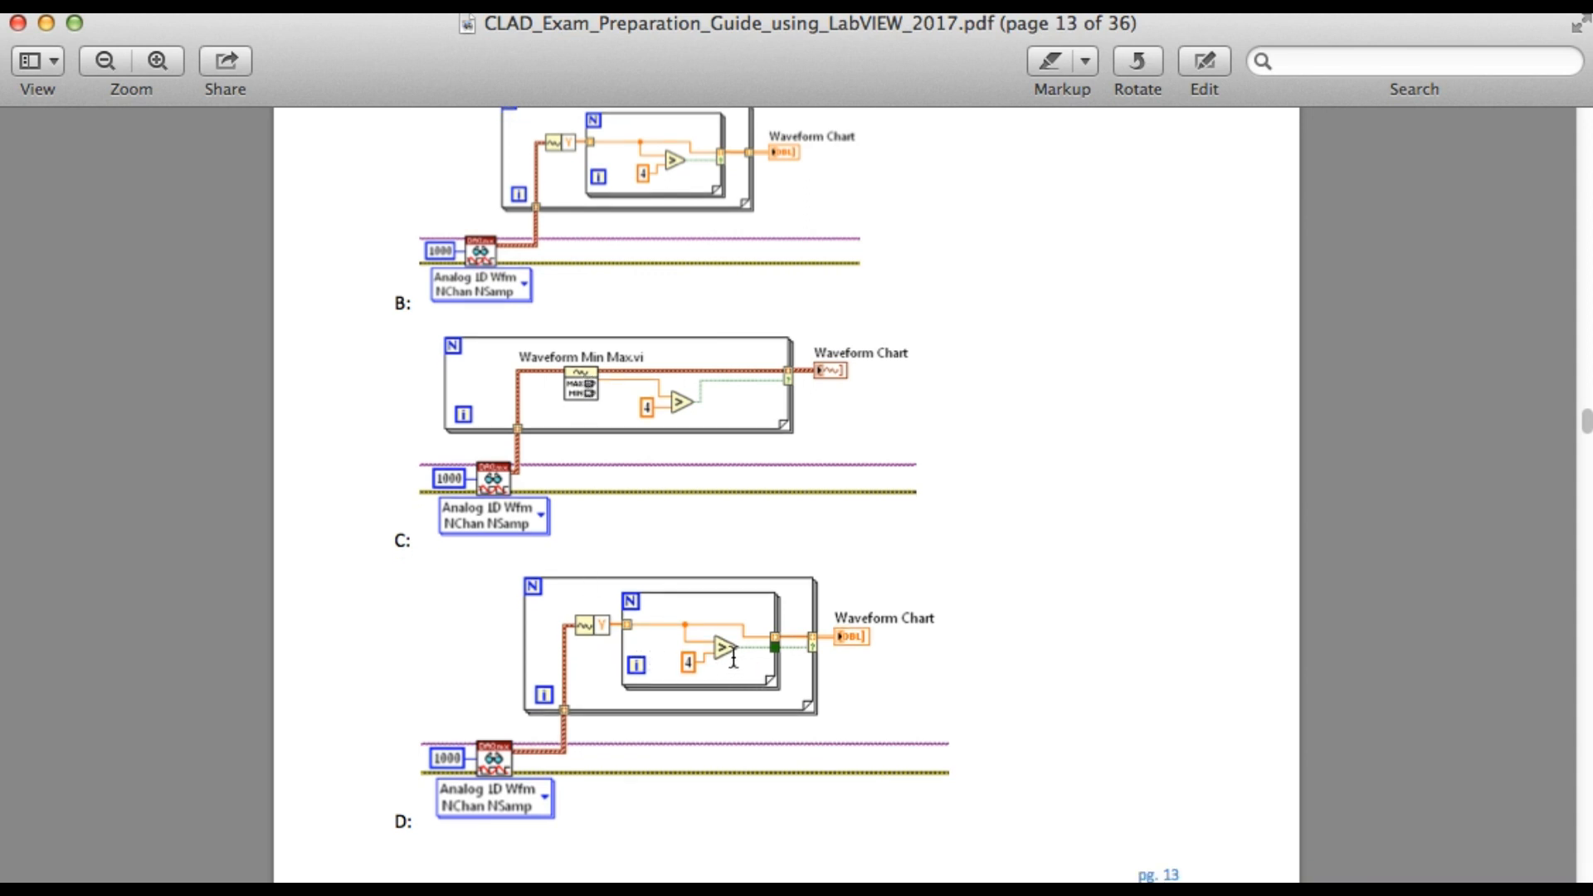
mouse_move(781, 659)
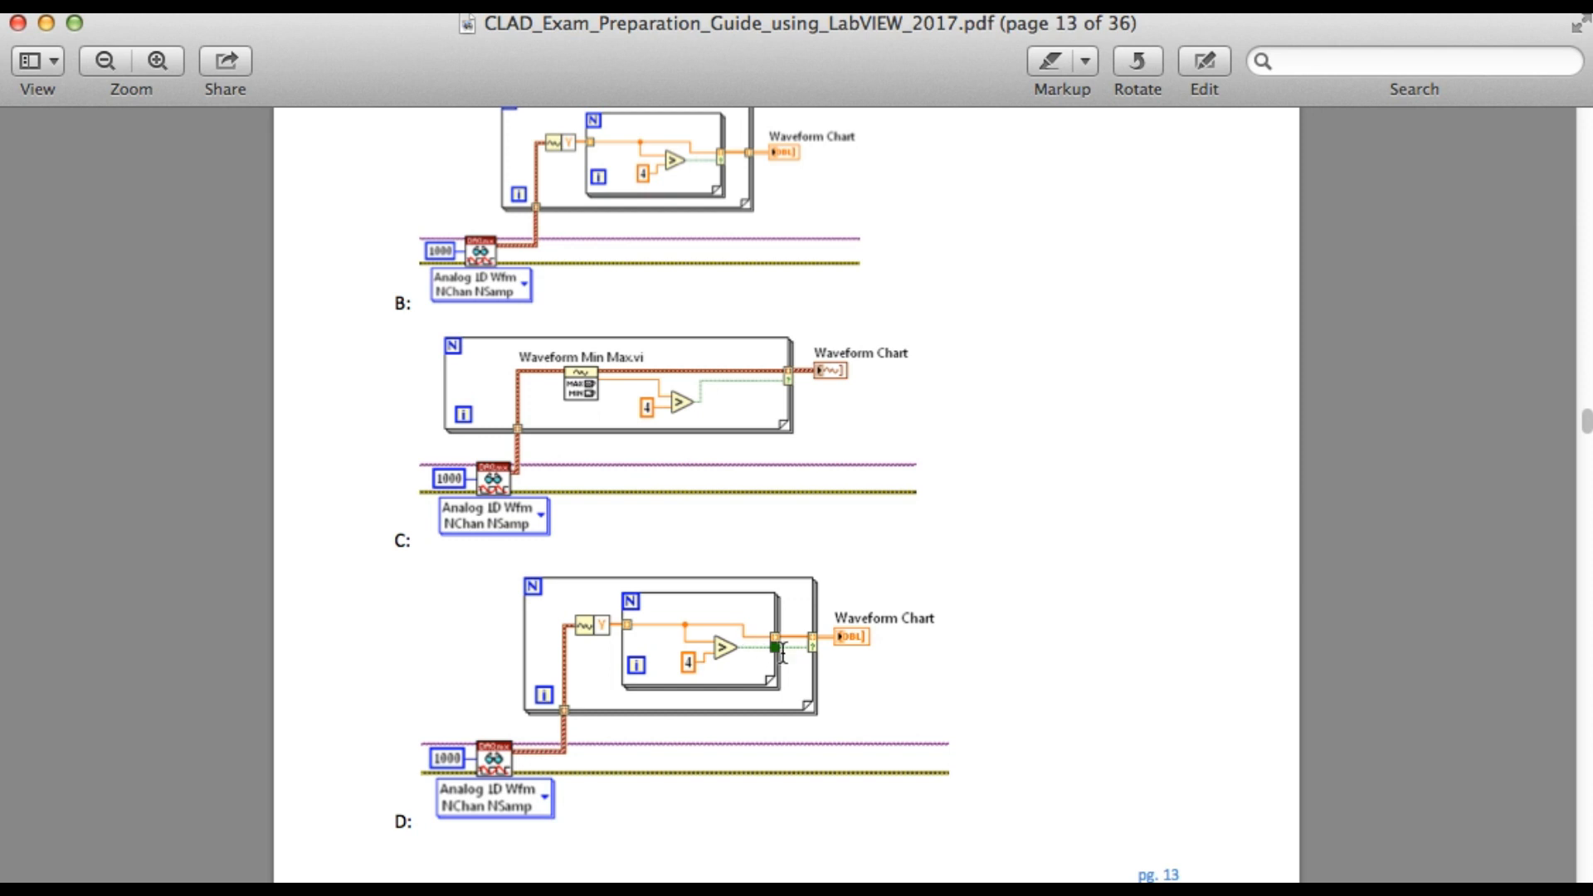